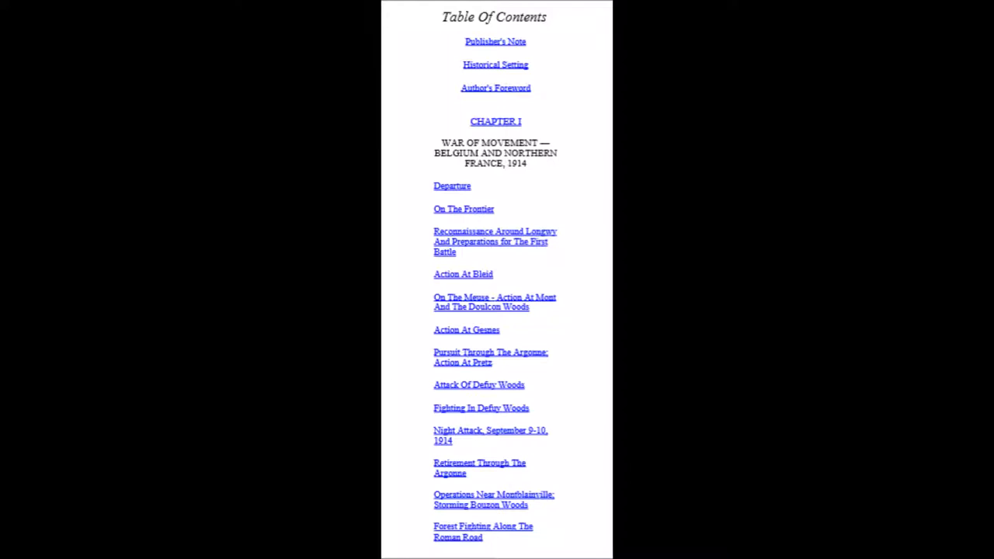
scroll(down, 3)
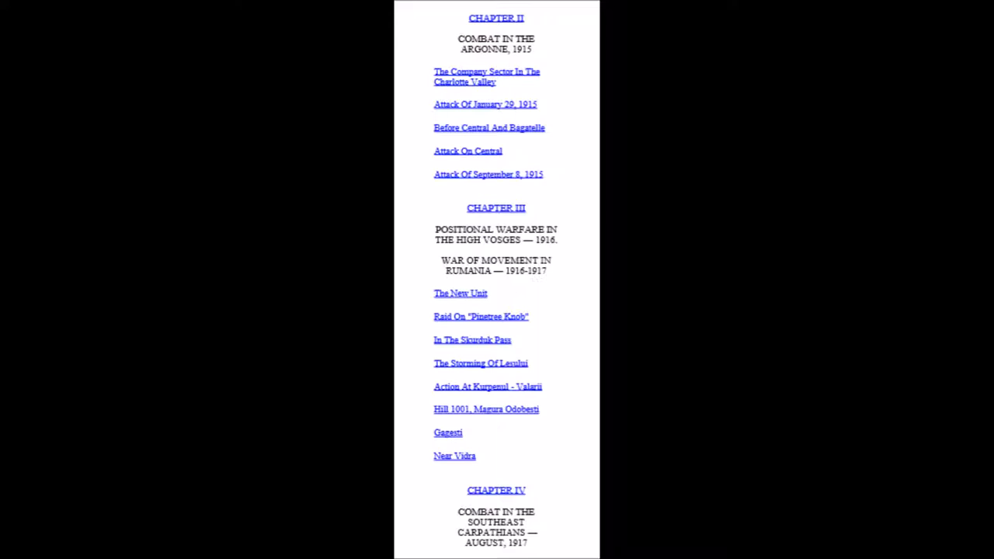
scroll(down, 3)
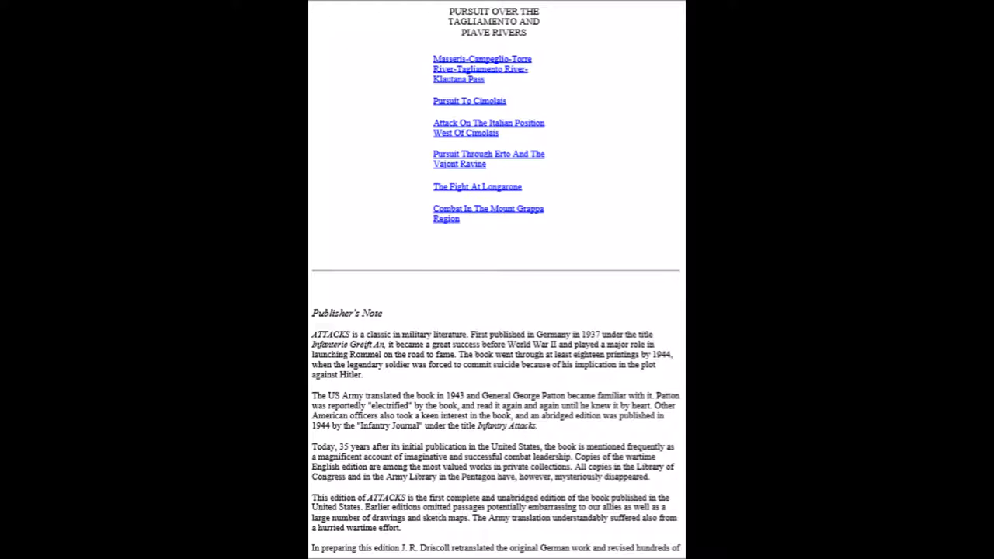
scroll(down, 3)
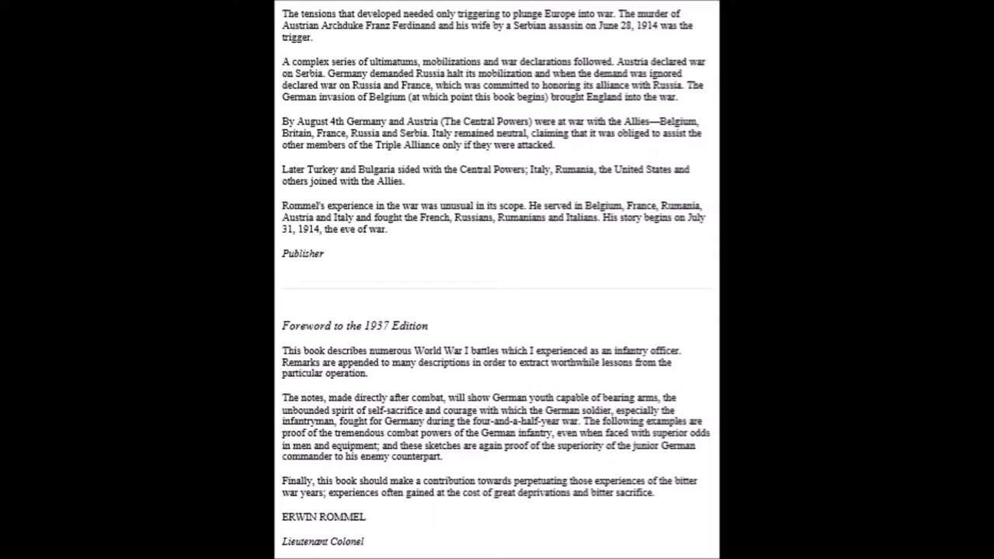